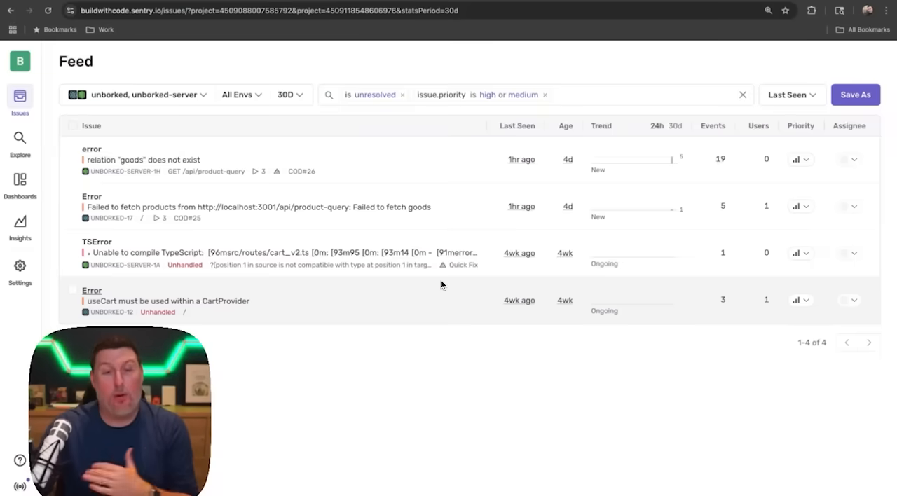
- Open the Logs view from the Explore menu in the sidebar
left_click(19, 140)
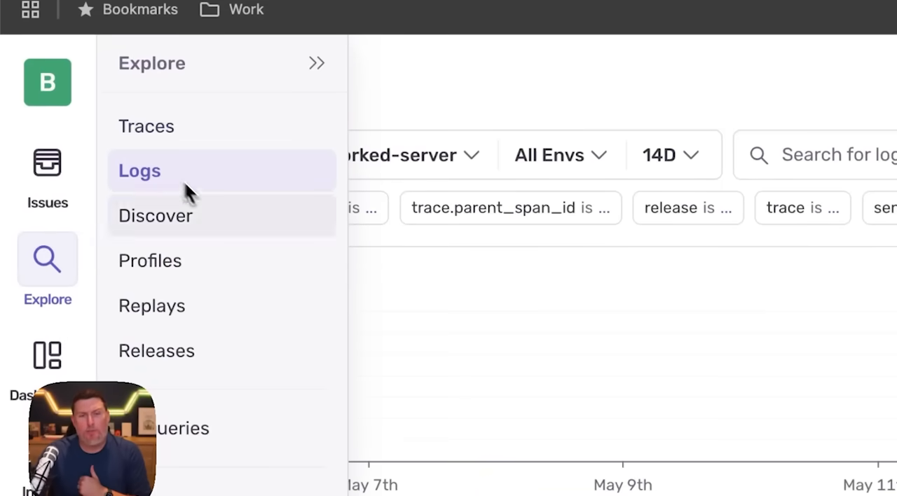
left_click(139, 170)
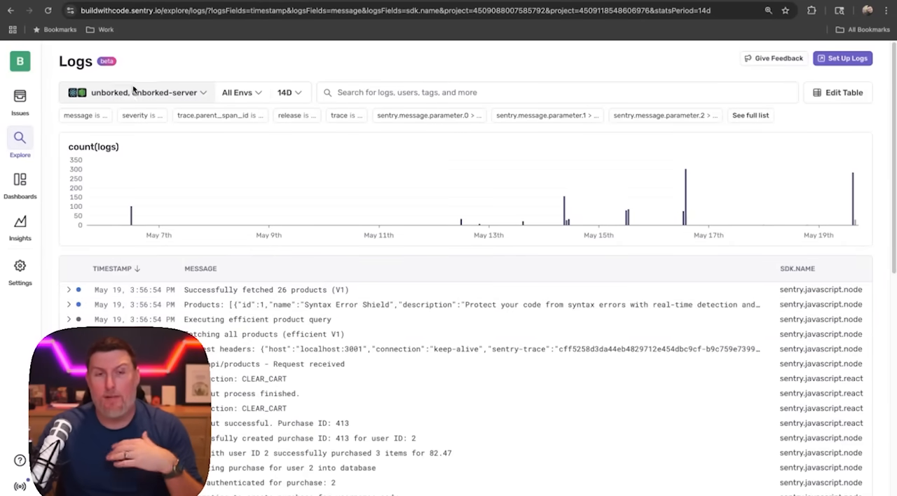
left_click(138, 91)
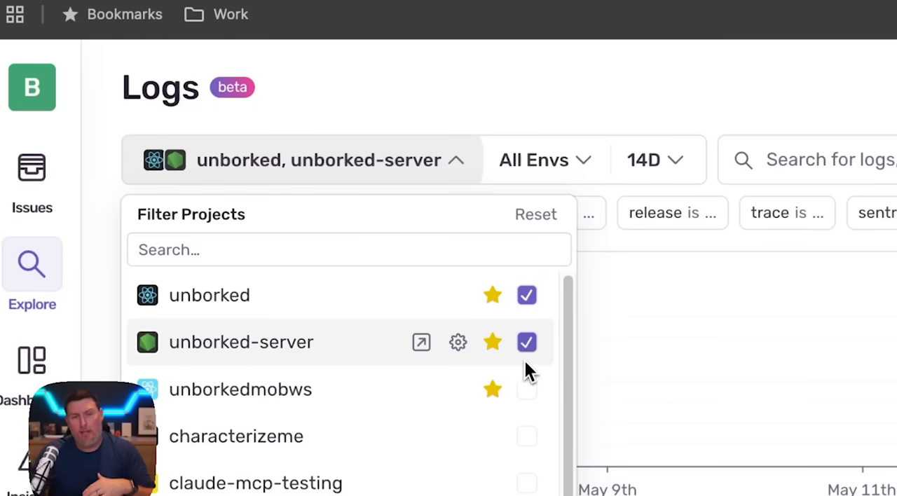
mouse_move(391, 168)
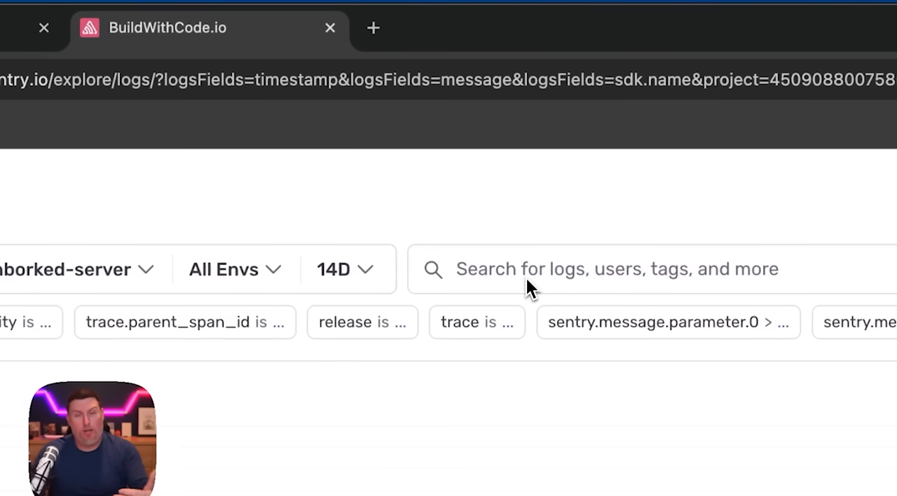
- Search logs for 'cody' and filter severity to error and warn
type("cody seve")
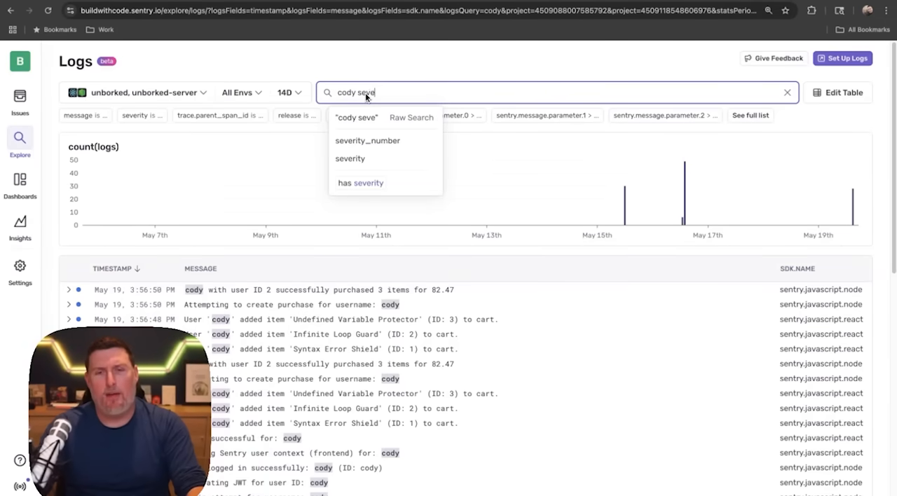
left_click(351, 159)
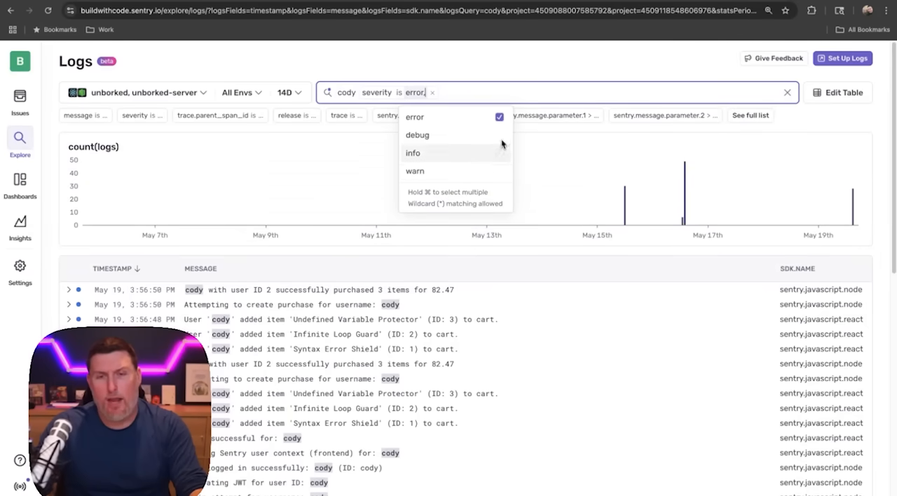
left_click(415, 171)
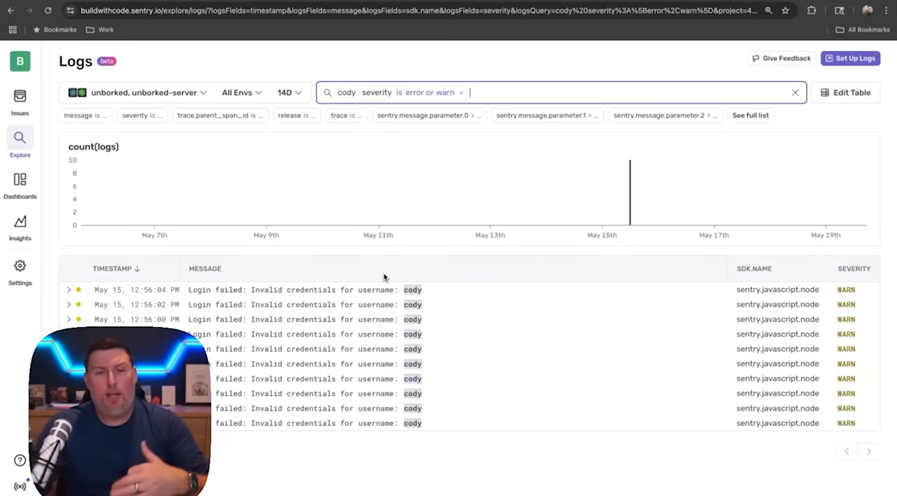
mouse_move(366, 304)
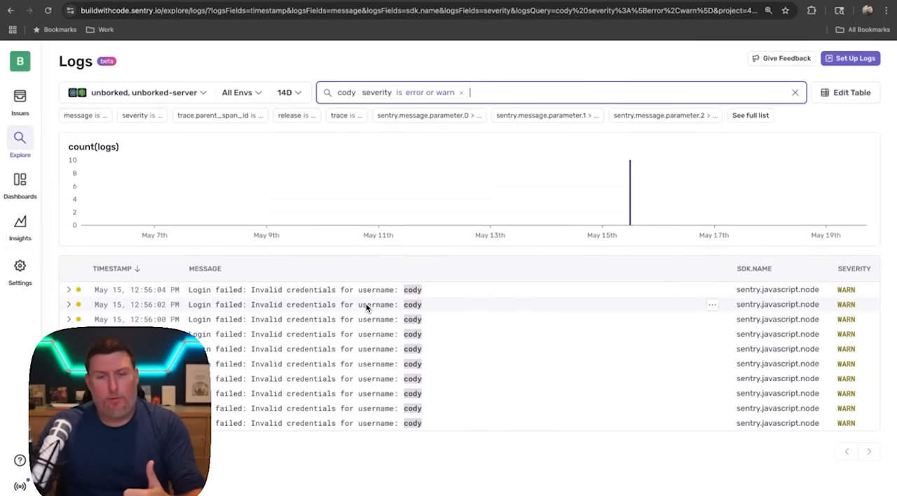
mouse_move(431, 189)
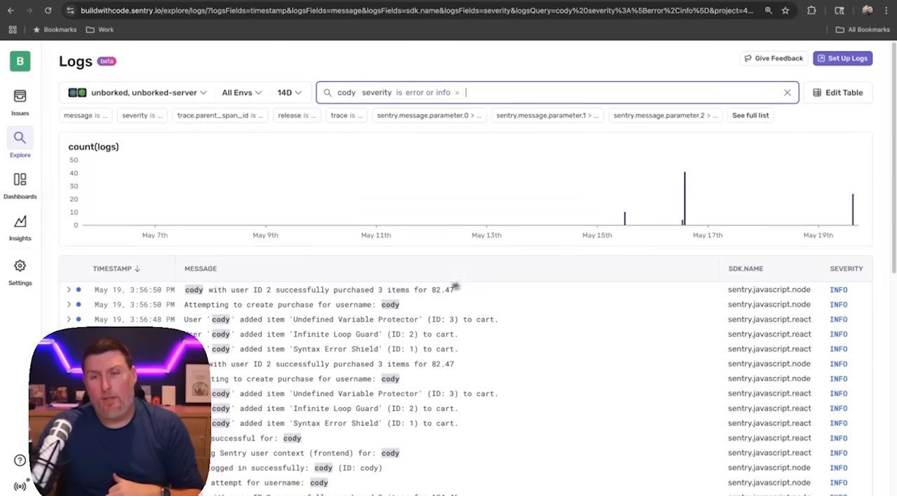
mouse_move(674, 205)
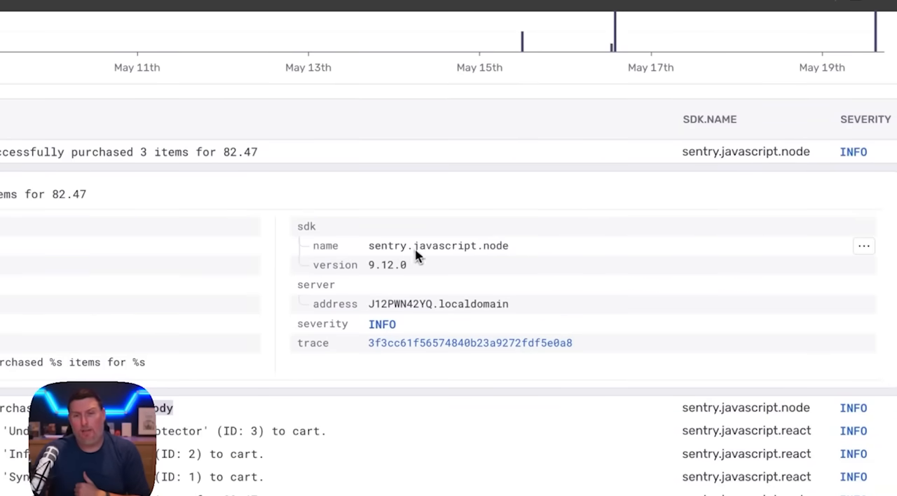
- Open the actions menu for the purchase log's sdk name attribute
left_click(864, 246)
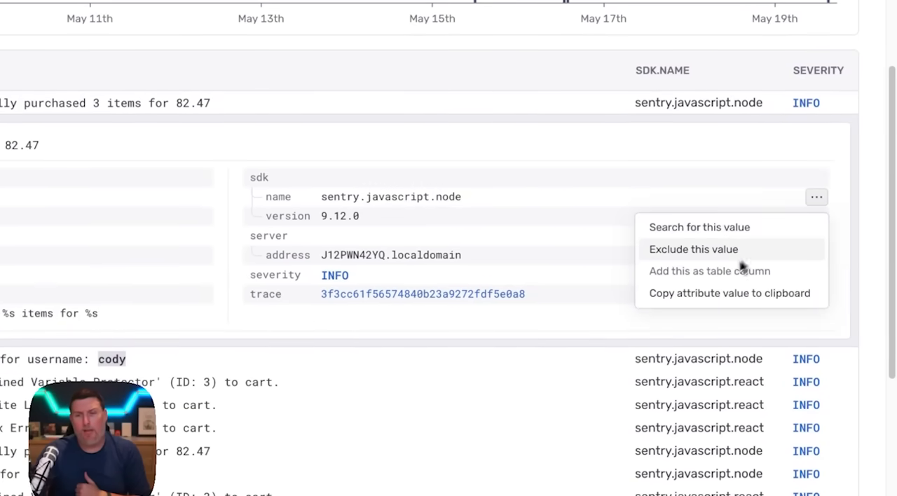
left_click(390, 197)
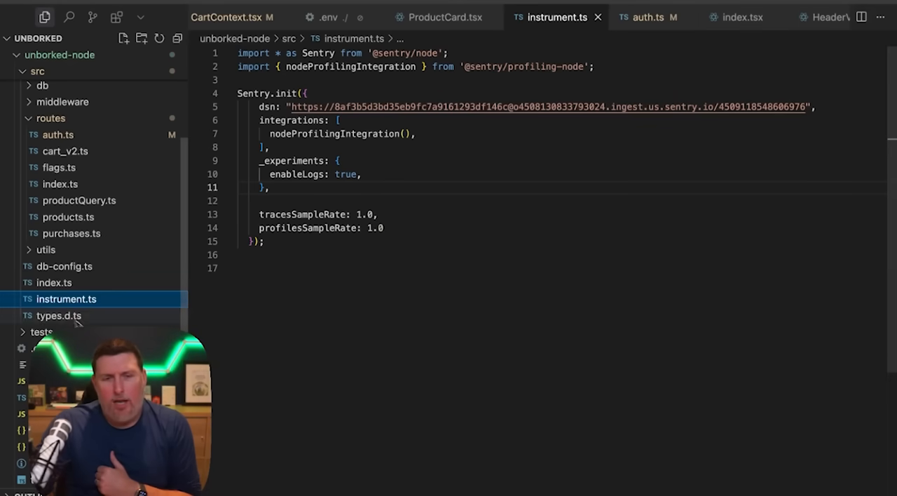
mouse_move(66, 299)
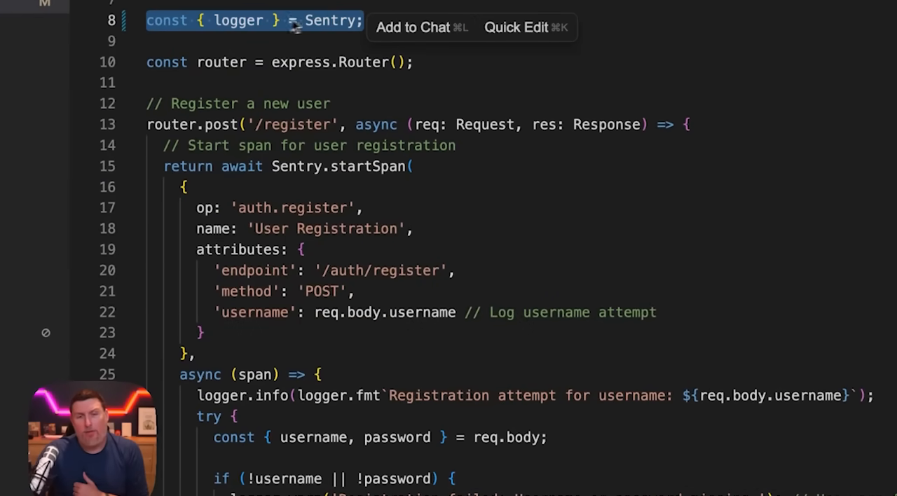
mouse_move(312, 150)
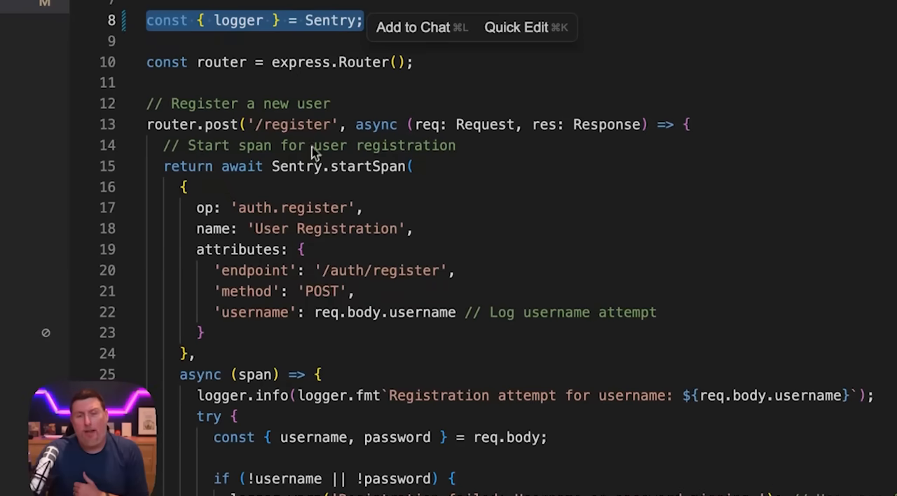